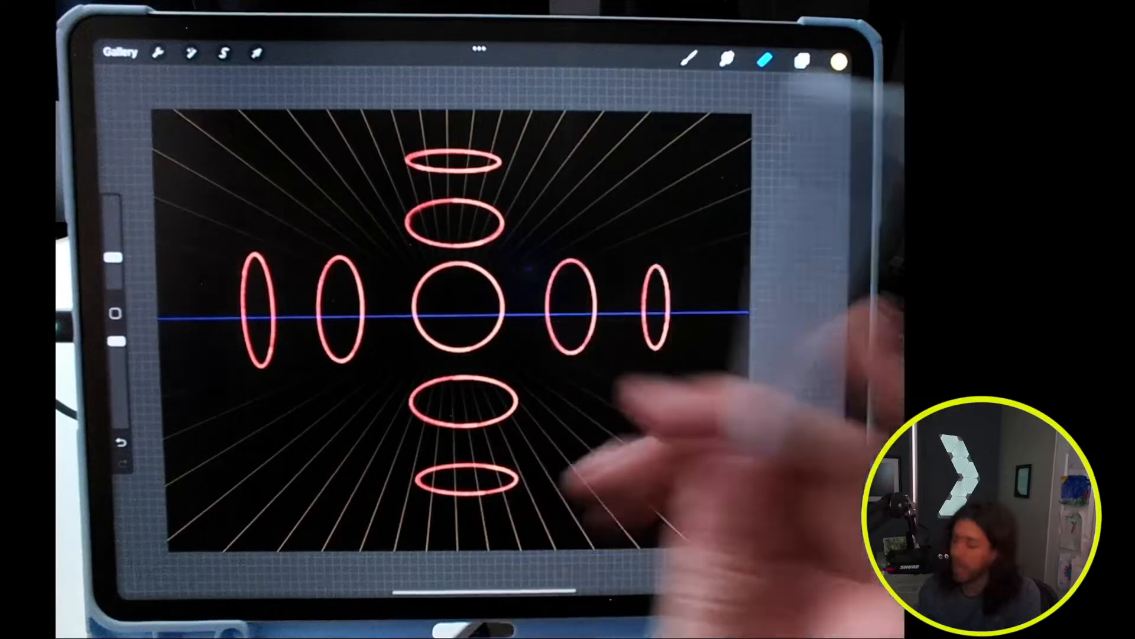
Hide the layer holding the red practice ellipses.
{"action": "left_click", "coordinate": [800, 60]}
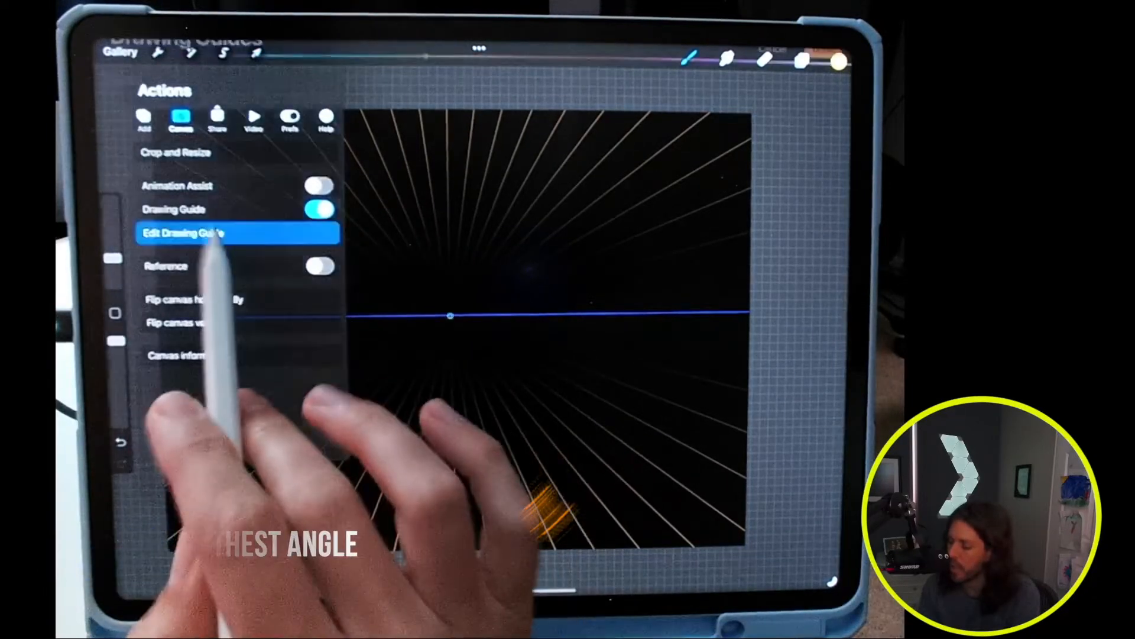
Enable Assisted Drawing in the perspective Drawing Guide settings and confirm with Done.
{"action": "left_click", "coordinate": [183, 233]}
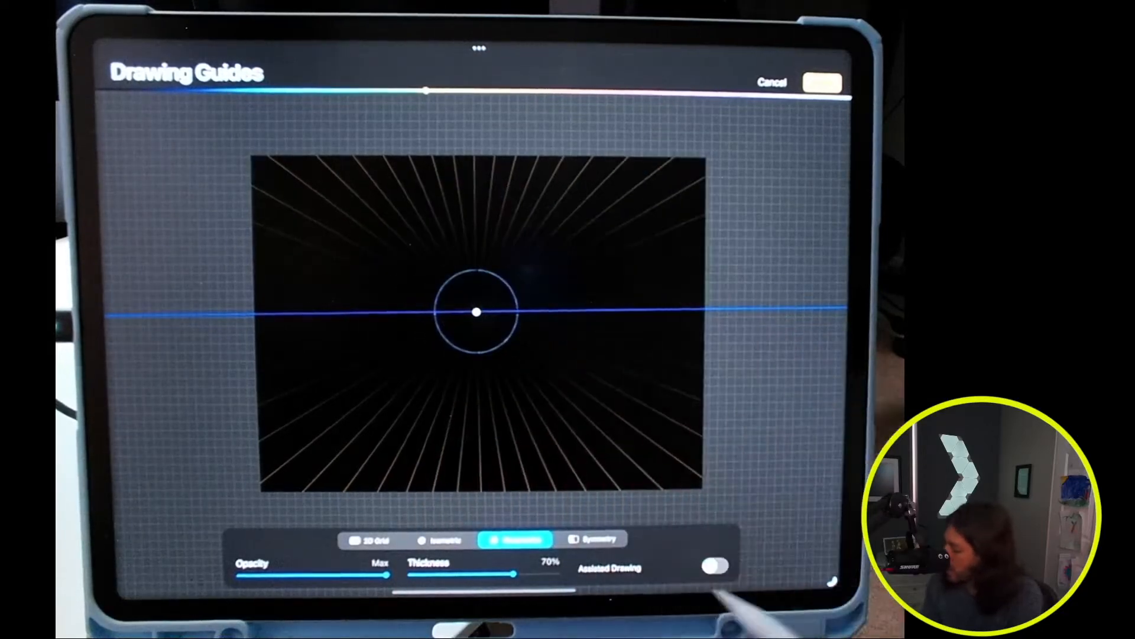
{"action": "left_click", "coordinate": [715, 566]}
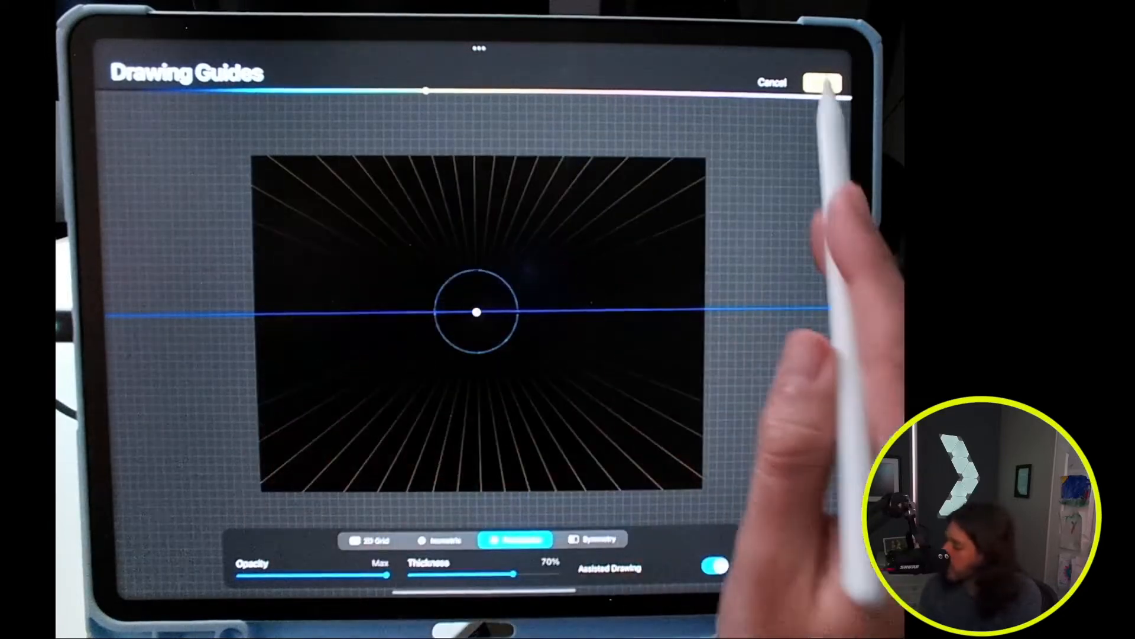
{"action": "left_click", "coordinate": [822, 81]}
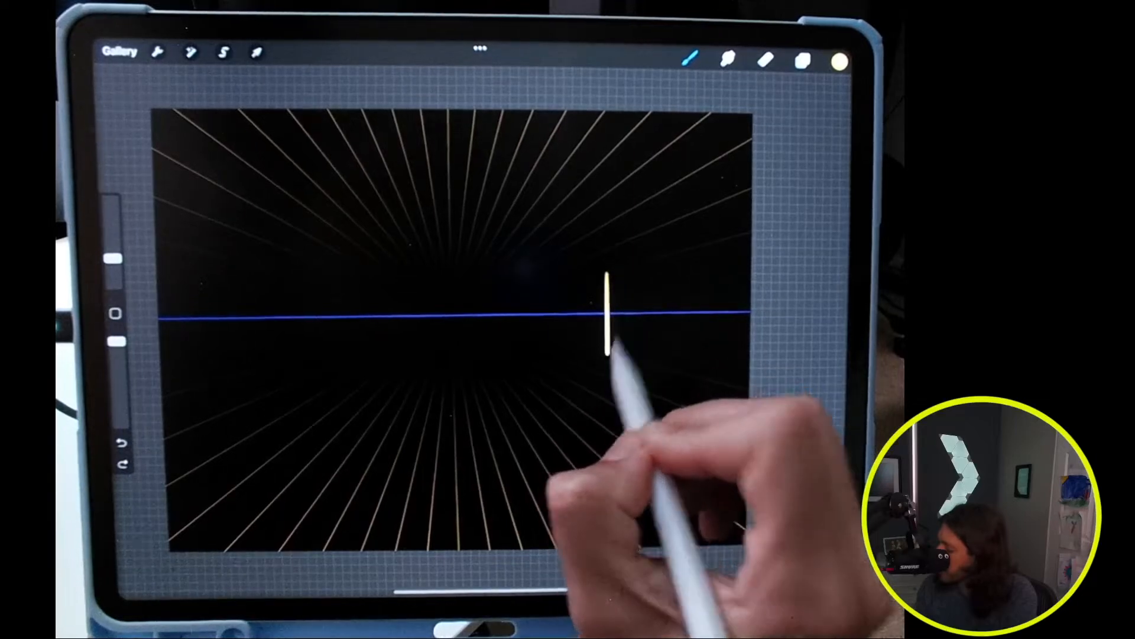
Draw the front vertical edge and rectangular face of a box right of centre.
{"action": "left_click_drag", "start_coordinate": [609, 278], "coordinate": [645, 278]}
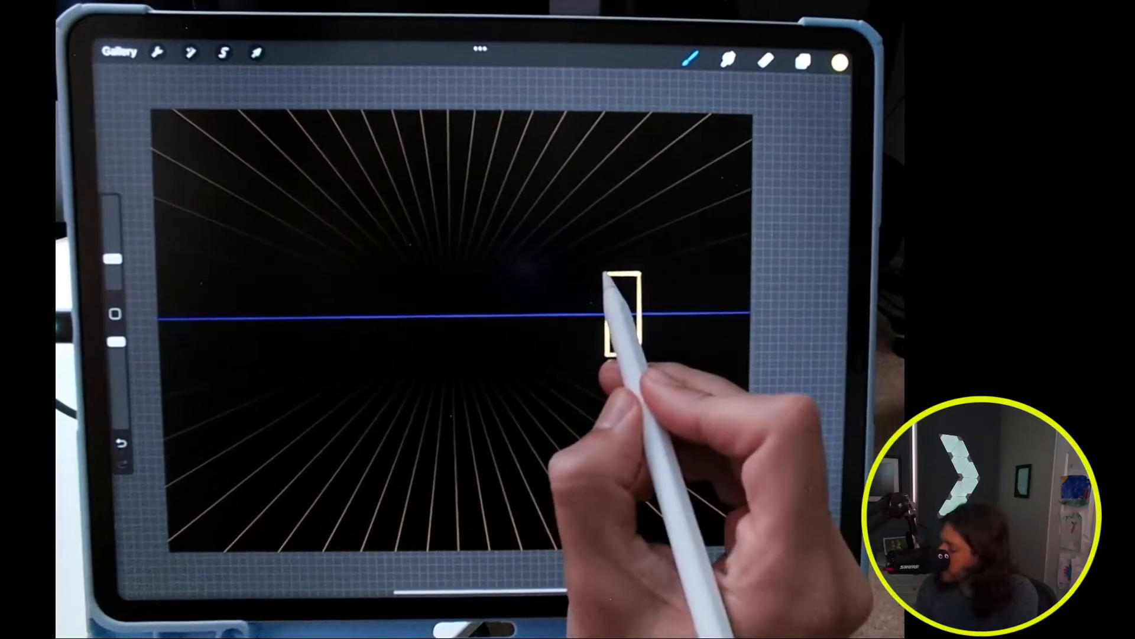
{"action": "left_click_drag", "start_coordinate": [630, 282], "coordinate": [525, 297]}
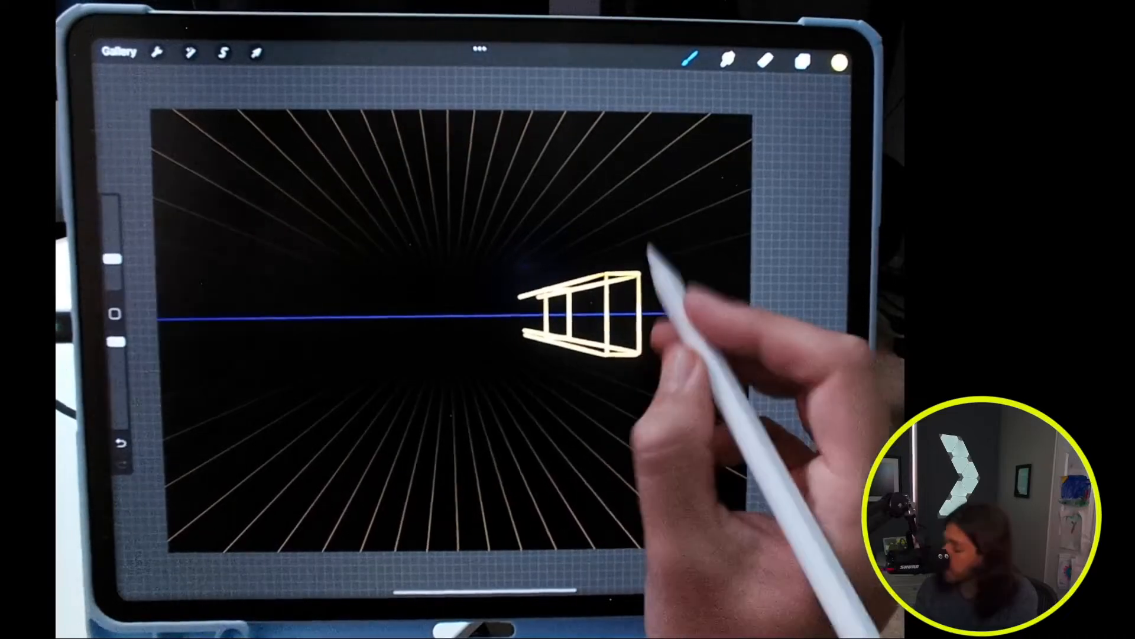
Draw and refine two crossing corner-to-corner diagonals on the right box's end face.
{"action": "left_click_drag", "start_coordinate": [637, 279], "coordinate": [622, 355]}
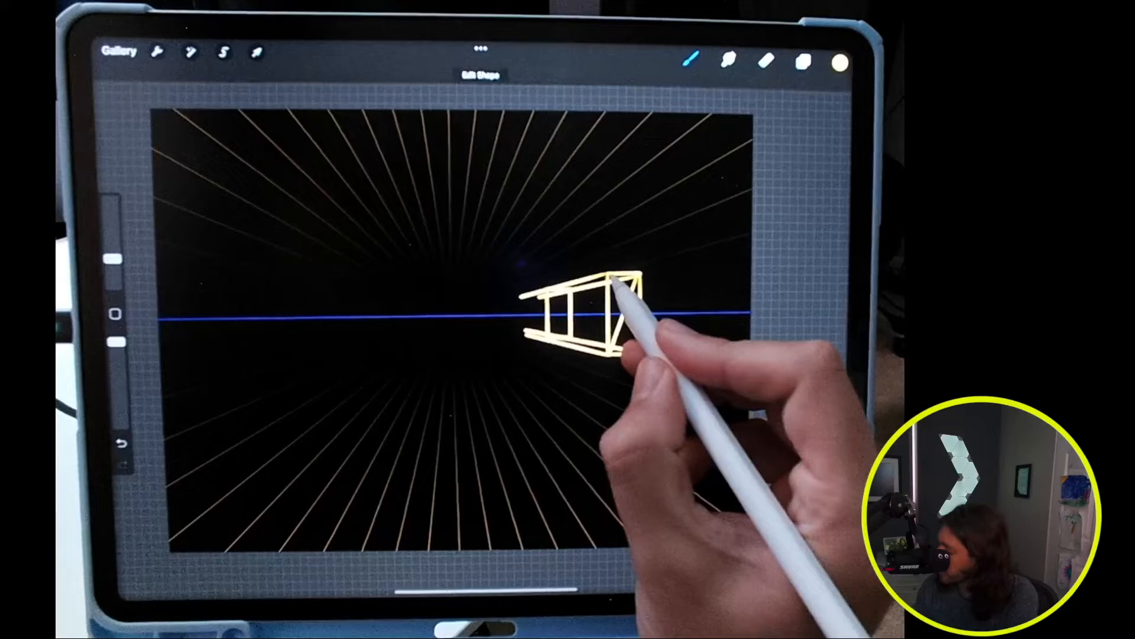
{"action": "left_click_drag", "start_coordinate": [608, 279], "coordinate": [638, 355]}
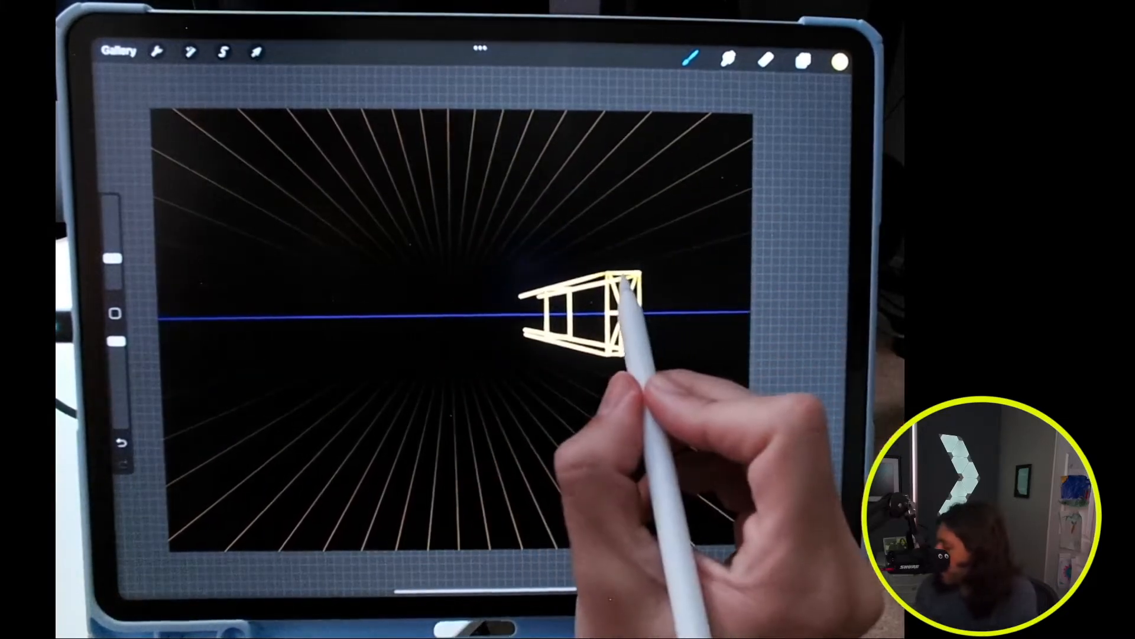
{"action": "left_click_drag", "start_coordinate": [623, 283], "coordinate": [626, 348]}
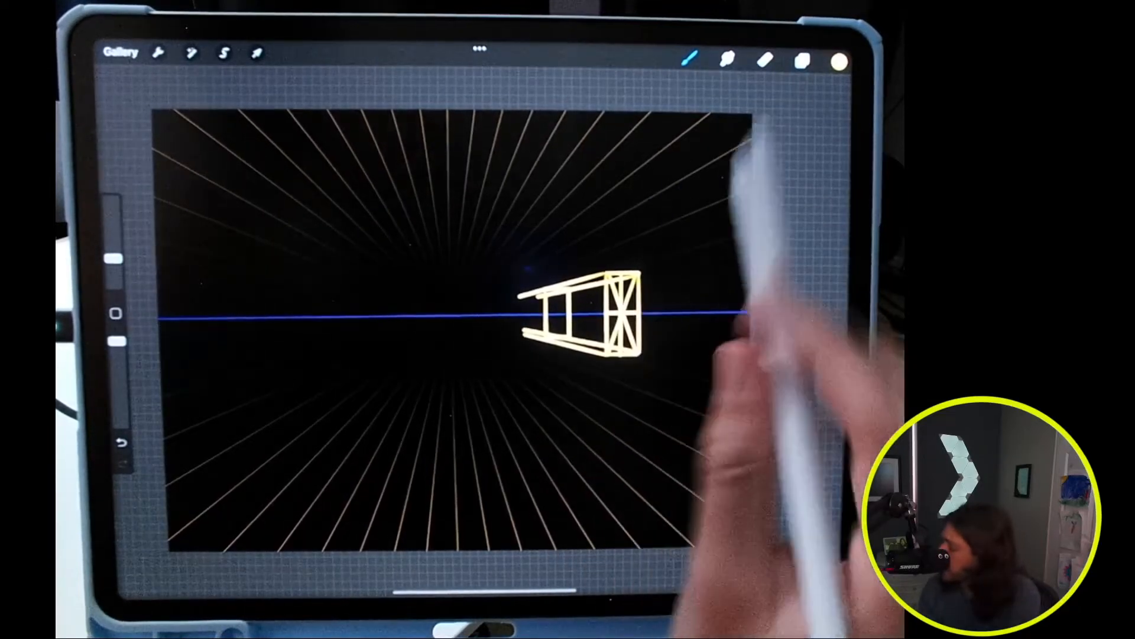
Switch to red and hide the box construction layer, leaving only the red cylinder.
{"action": "left_click", "coordinate": [803, 61]}
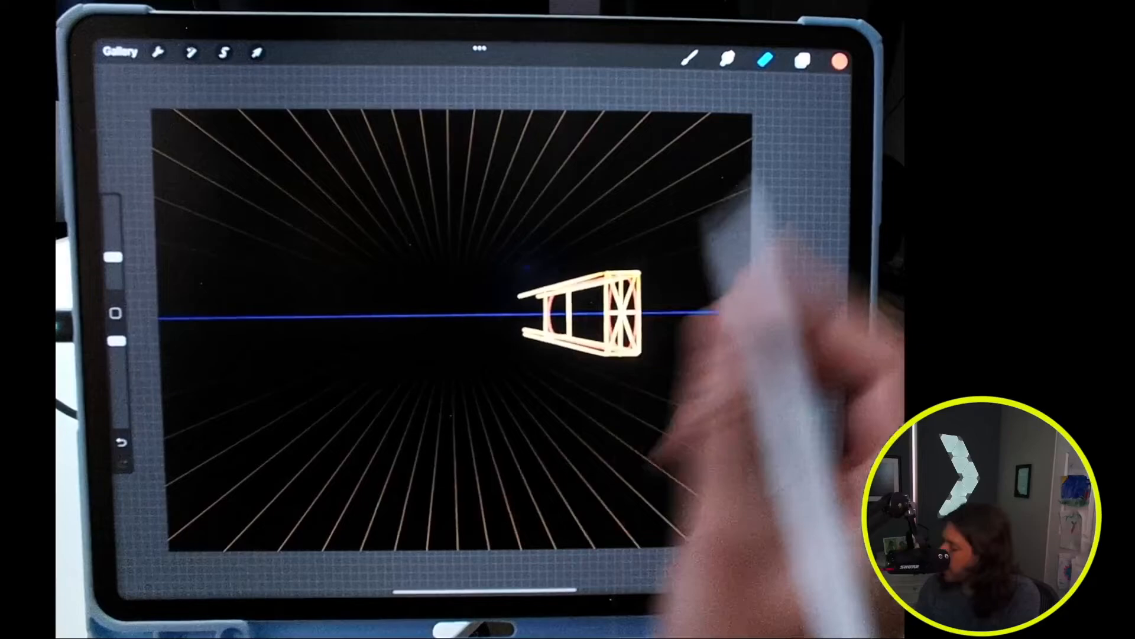
{"action": "left_click", "coordinate": [800, 61]}
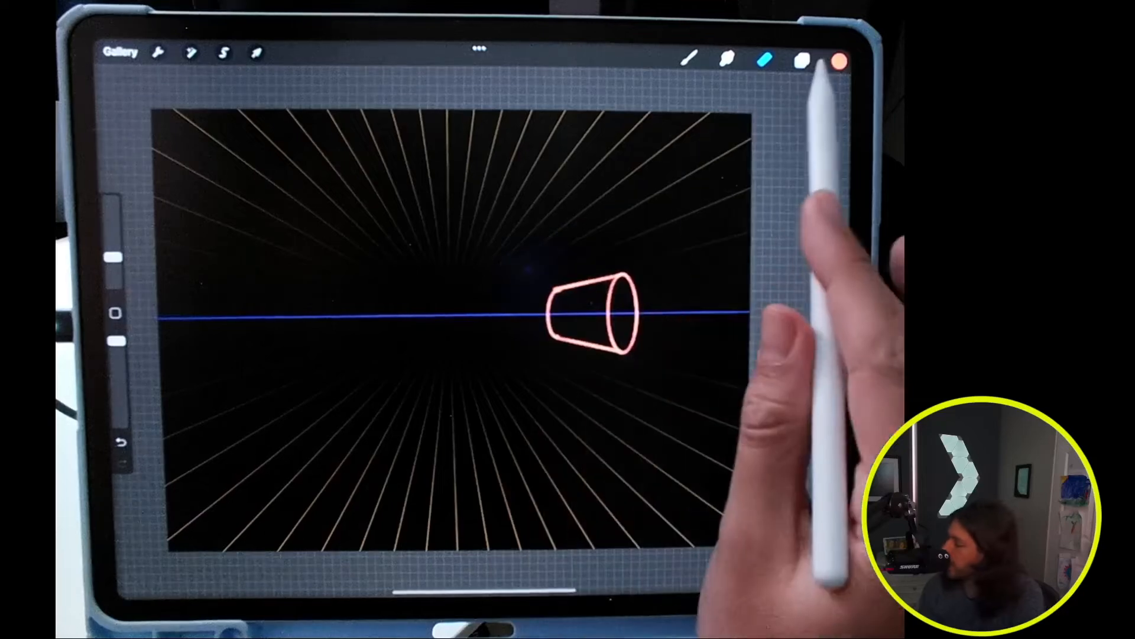
Toggle layer visibility in the Layers panel so the construction box shows again.
{"action": "left_click", "coordinate": [800, 62]}
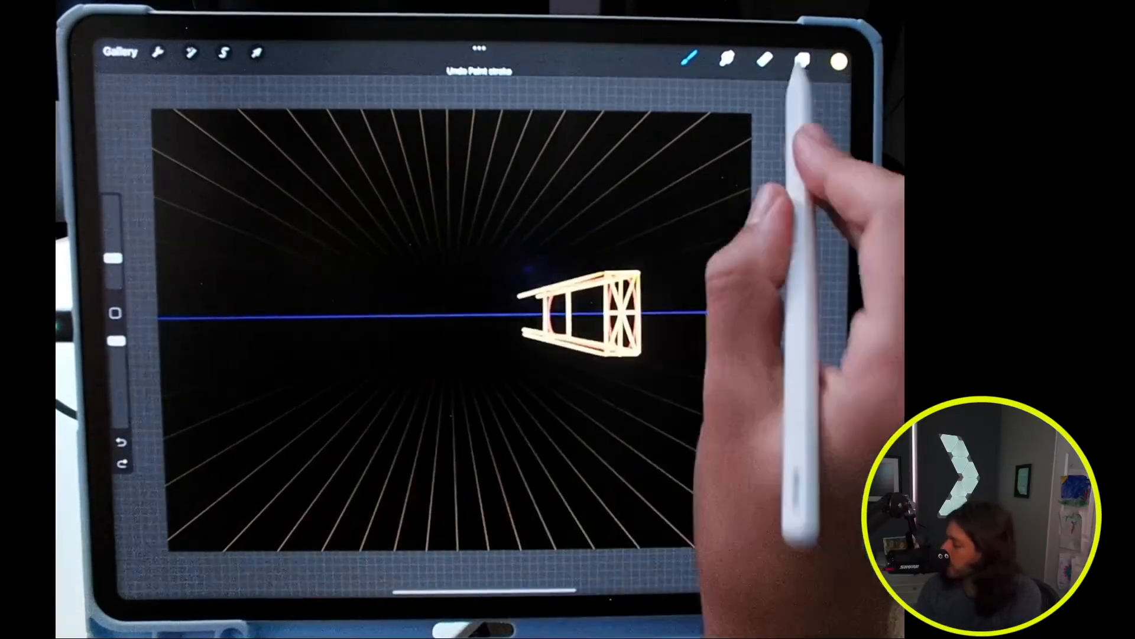
{"action": "left_click", "coordinate": [800, 59]}
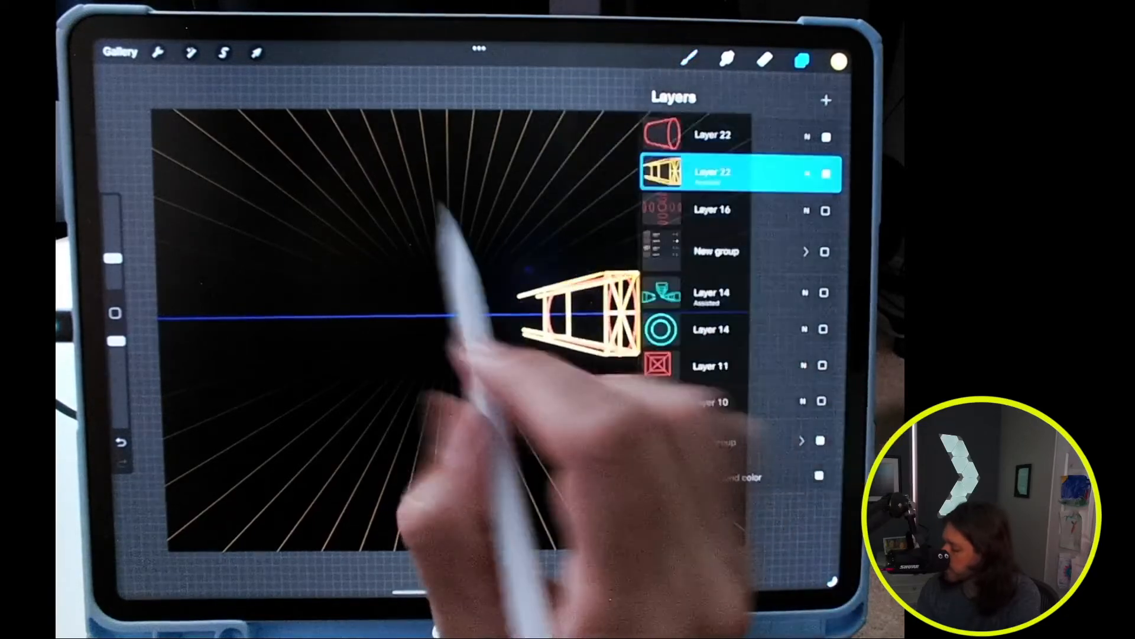
{"action": "left_click", "coordinate": [800, 60]}
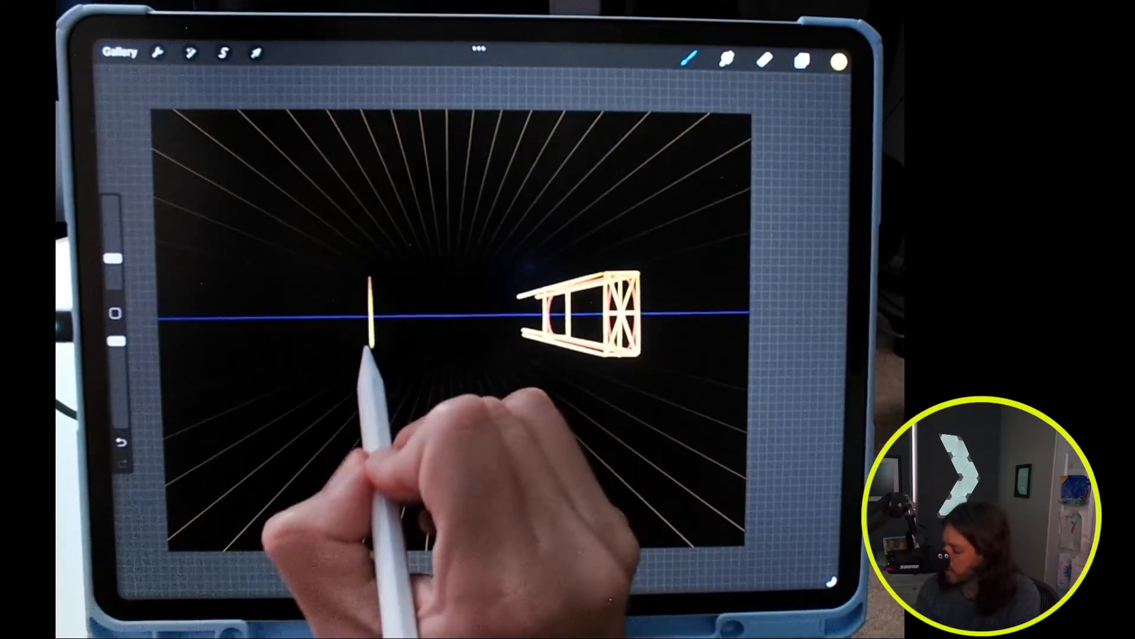
Draw the left box's front edge, face and receding edge, then pick red.
{"action": "left_click_drag", "start_coordinate": [369, 348], "coordinate": [409, 272]}
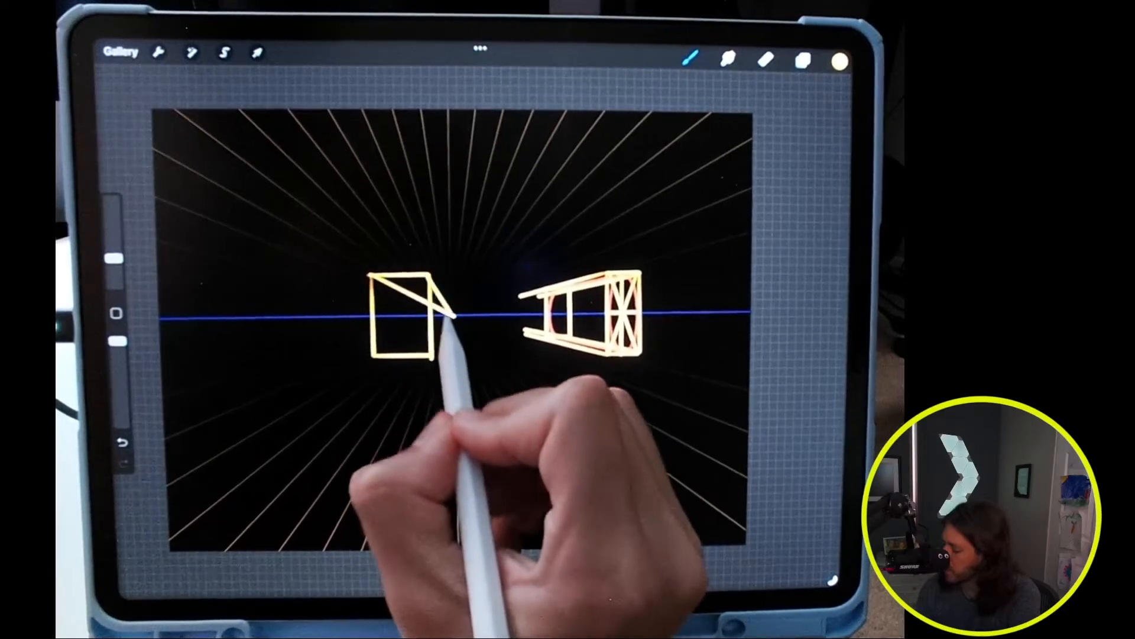
{"action": "left_click_drag", "start_coordinate": [435, 296], "coordinate": [412, 348]}
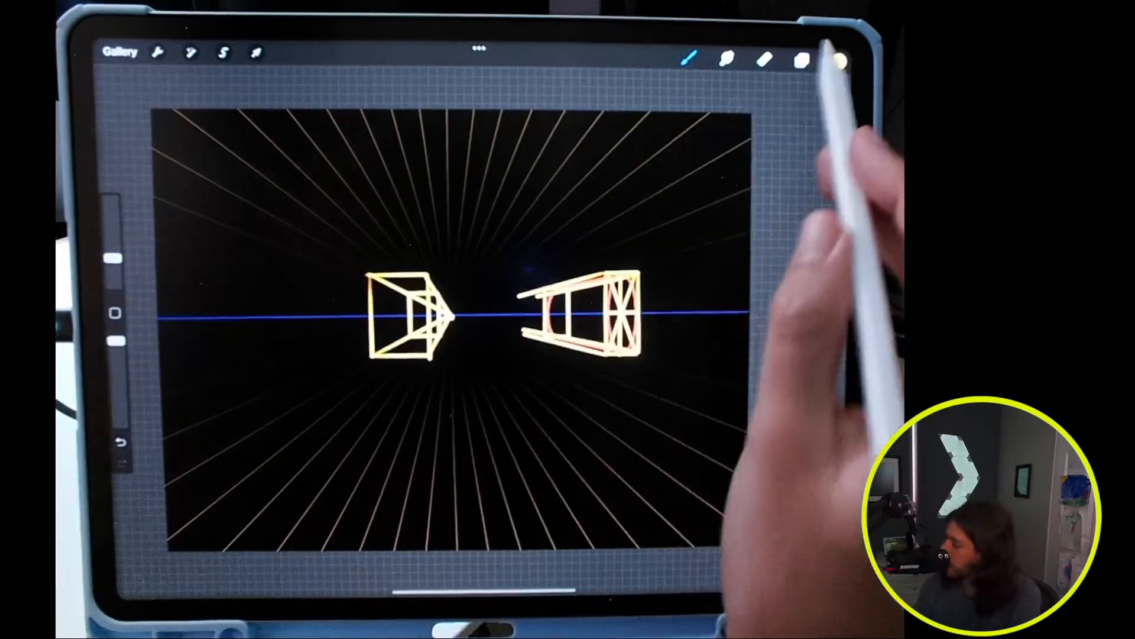
{"action": "left_click", "coordinate": [838, 61]}
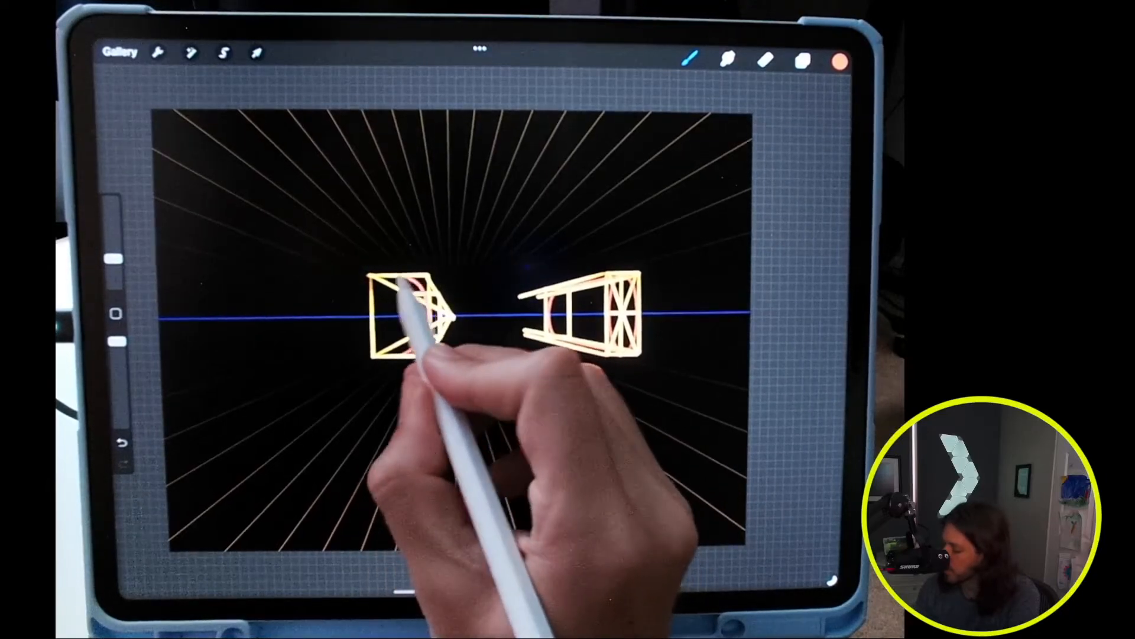
Draw red guide lines and a snapped ellipse in the left box's face, then reshape it.
{"action": "left_click_drag", "start_coordinate": [377, 296], "coordinate": [434, 341]}
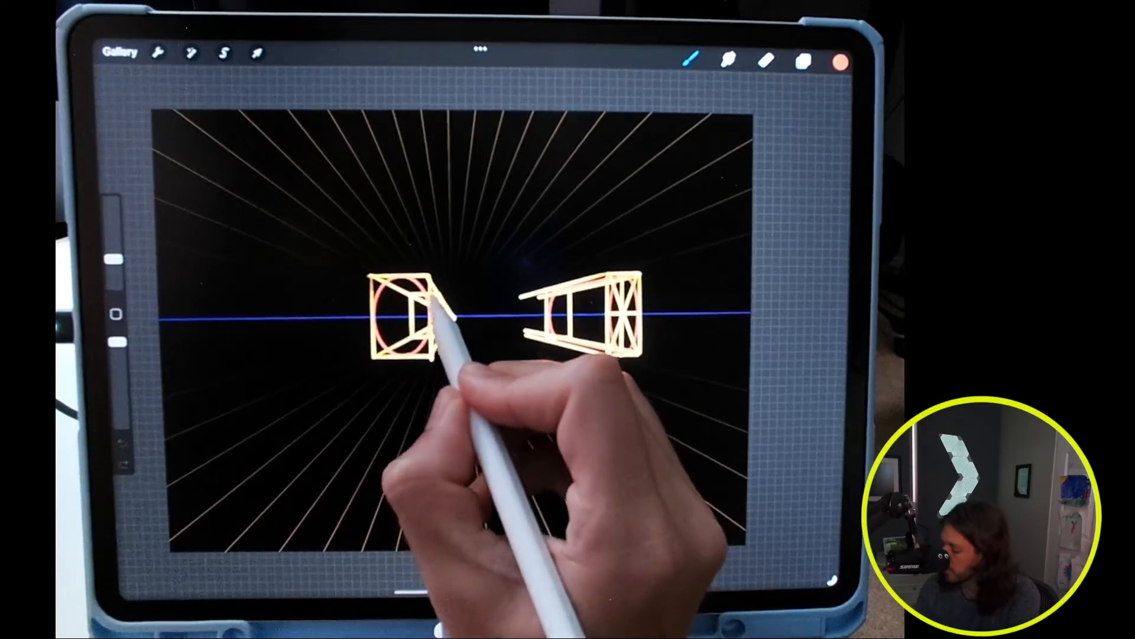
{"action": "left_click_drag", "start_coordinate": [434, 319], "coordinate": [448, 325]}
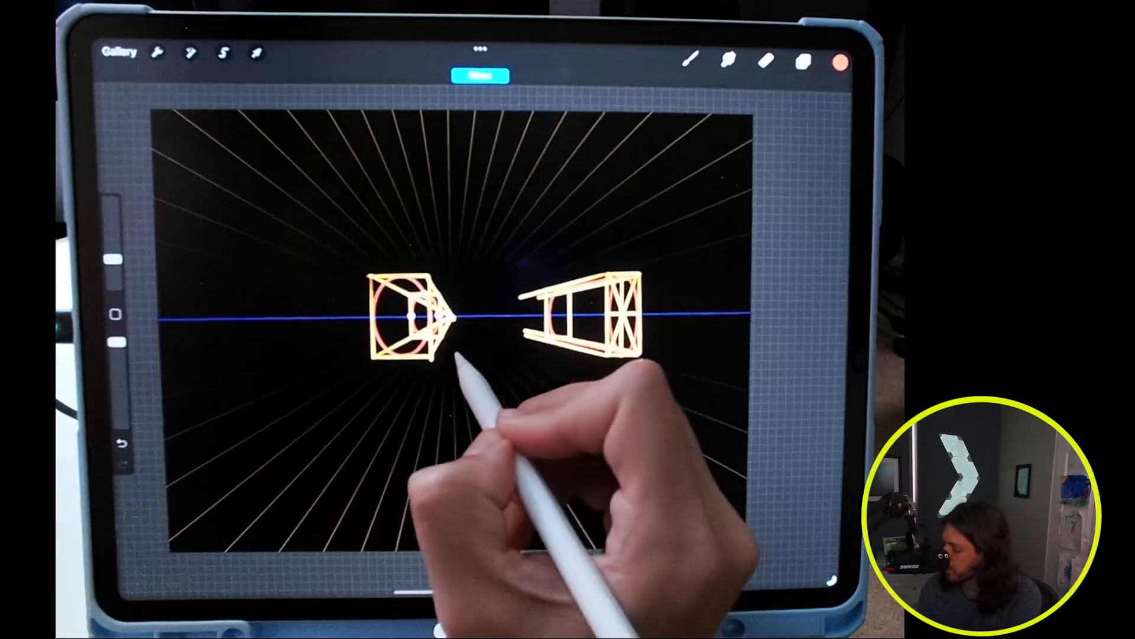
{"action": "left_click", "coordinate": [686, 62]}
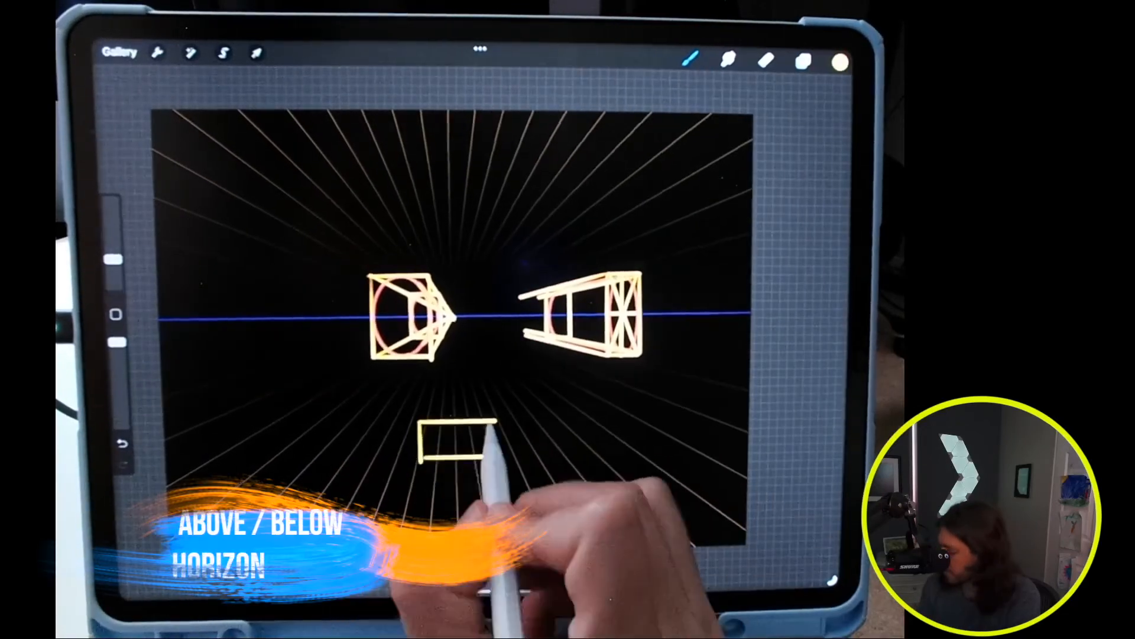
Draw the lower box's sides receding upward toward the vanishing point.
{"action": "left_click_drag", "start_coordinate": [449, 427], "coordinate": [464, 449]}
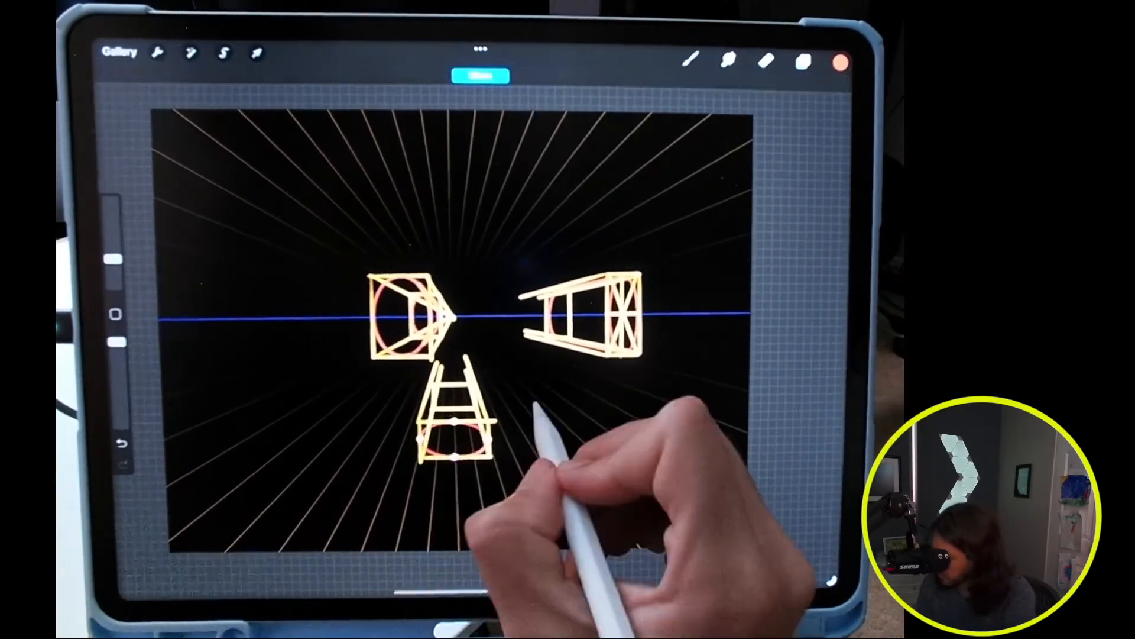